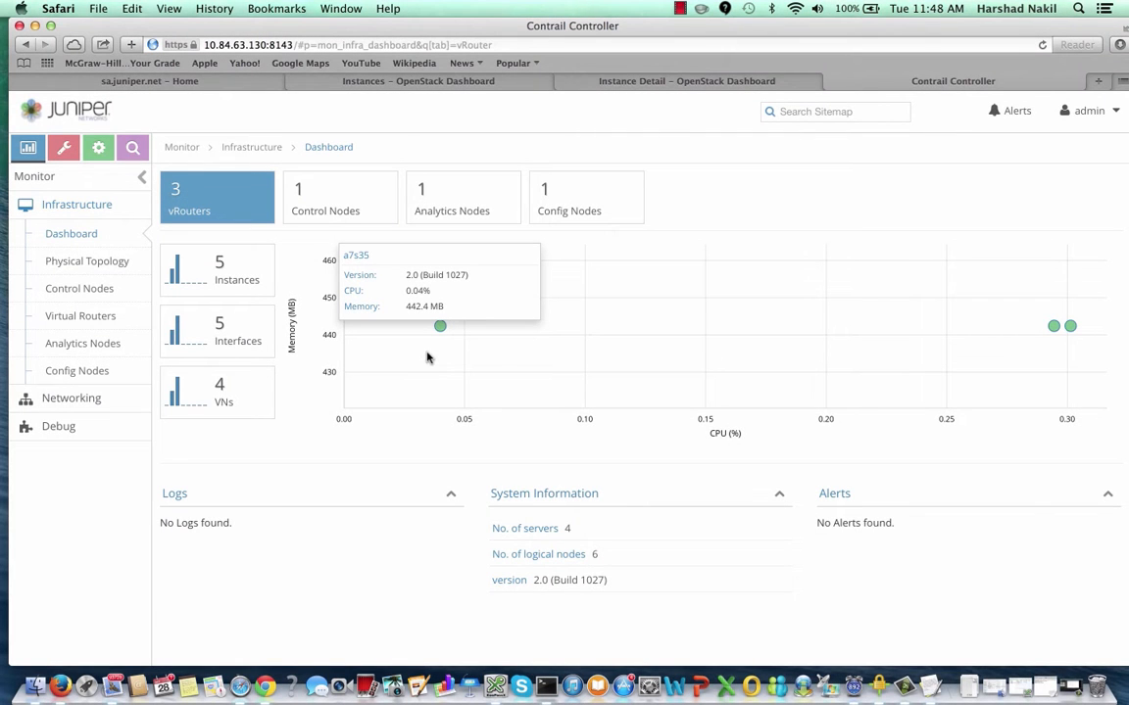
- Show traffic statistics for the a7-ex3 to a7-mx80-1 link in the physical topology
{"action": "left_click", "coordinate": [86, 261]}
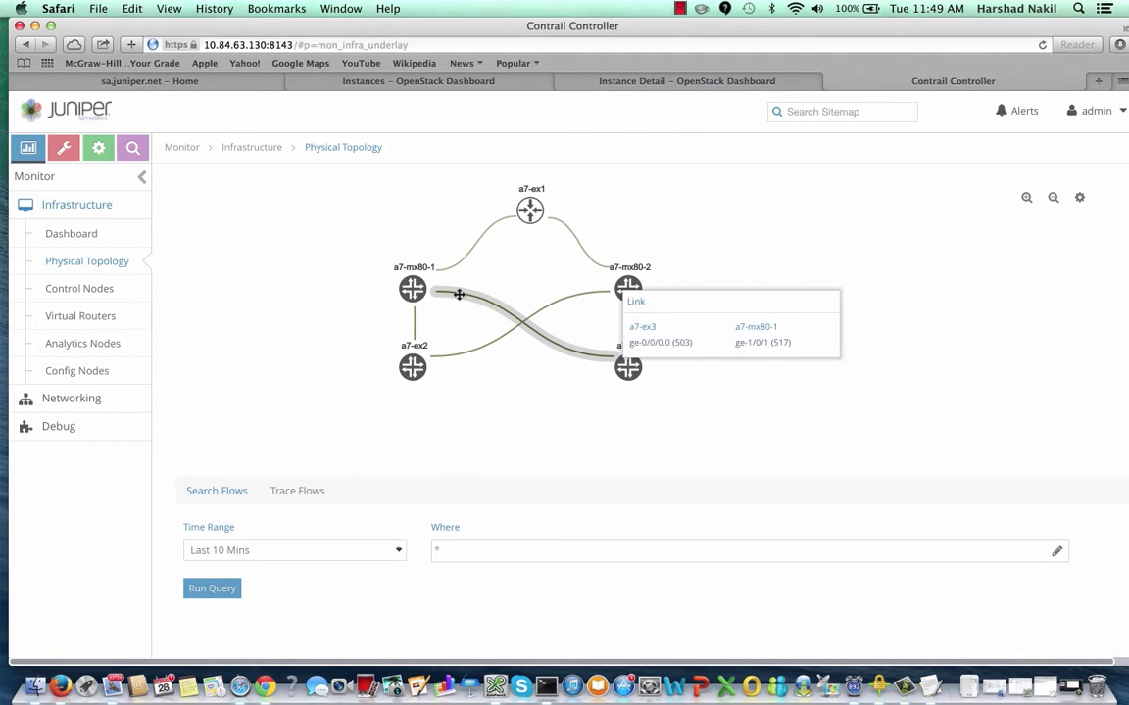
{"action": "left_click", "coordinate": [363, 489]}
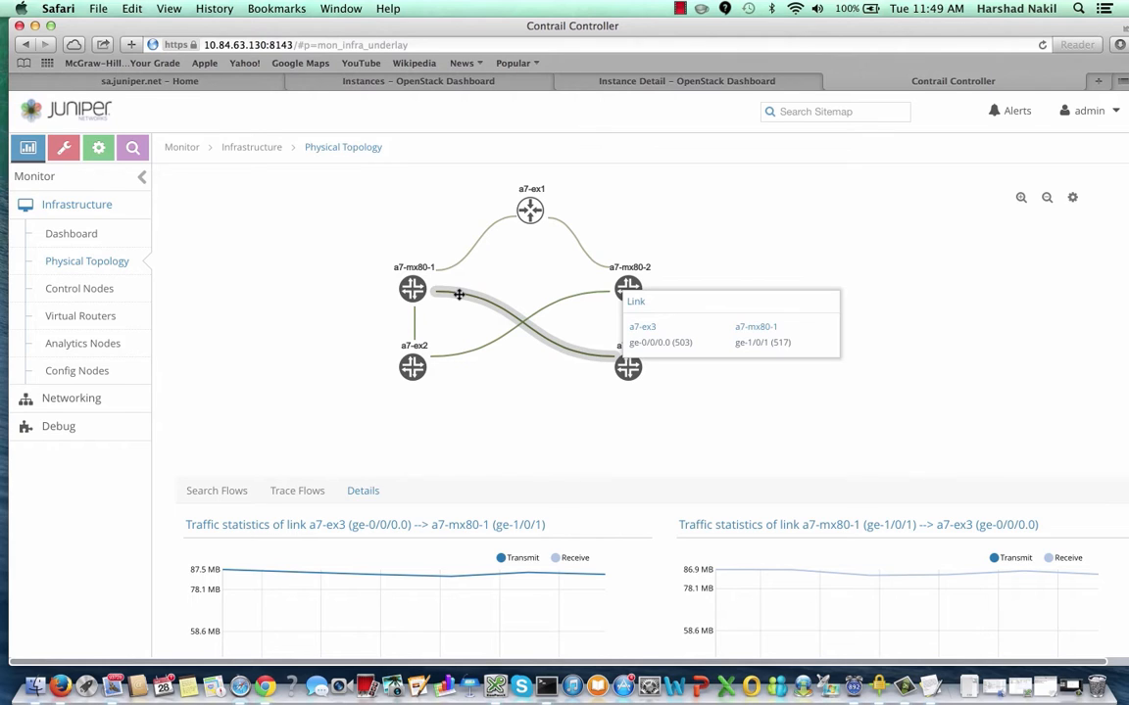
{"action": "mouse_move", "coordinate": [412, 288]}
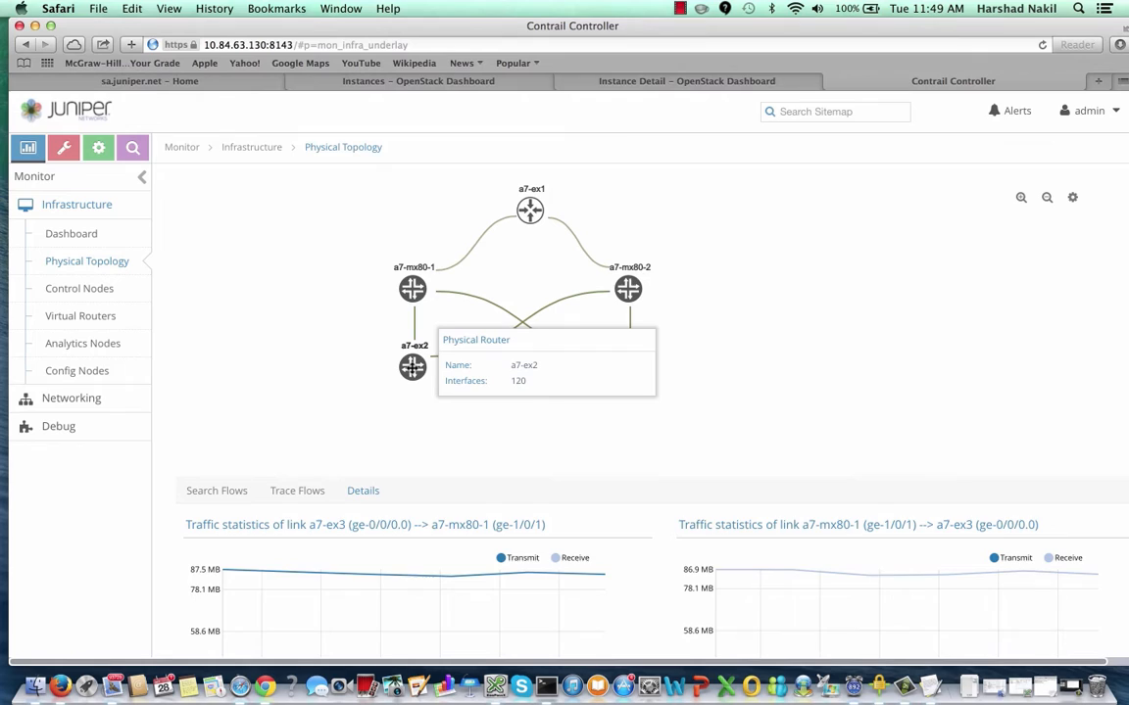
- Inspect switch a7-ex2 with its attached hosts, then restore the full six-device topology
{"action": "left_click", "coordinate": [411, 368]}
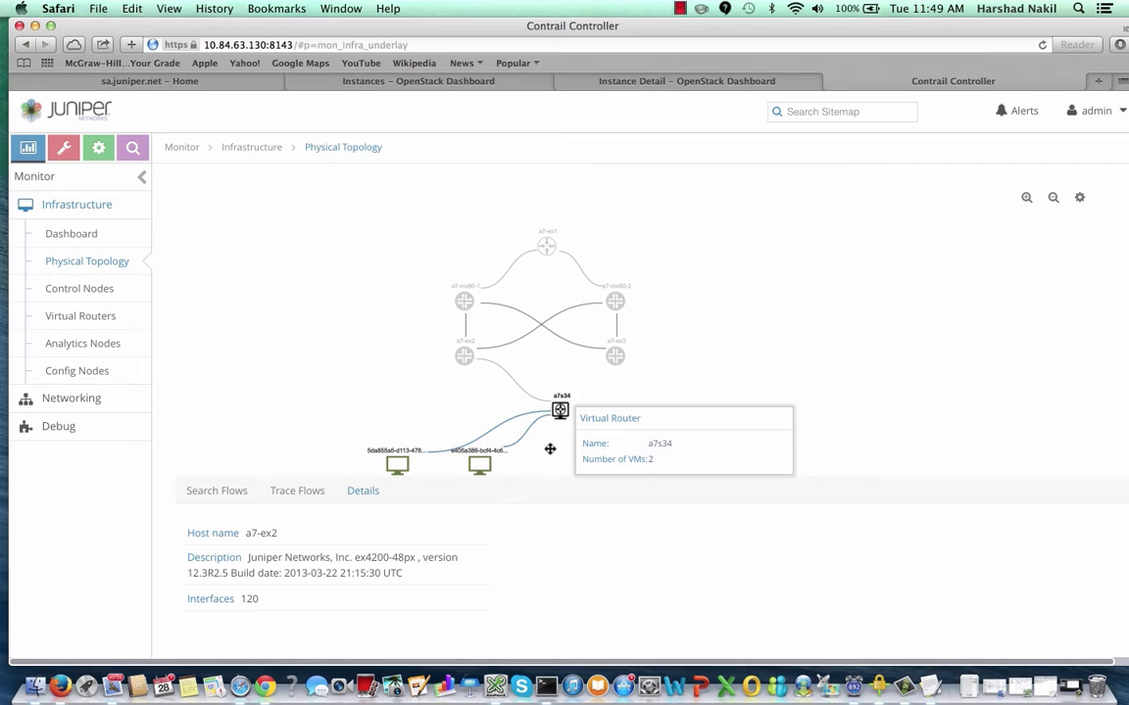
{"action": "left_click", "coordinate": [86, 261]}
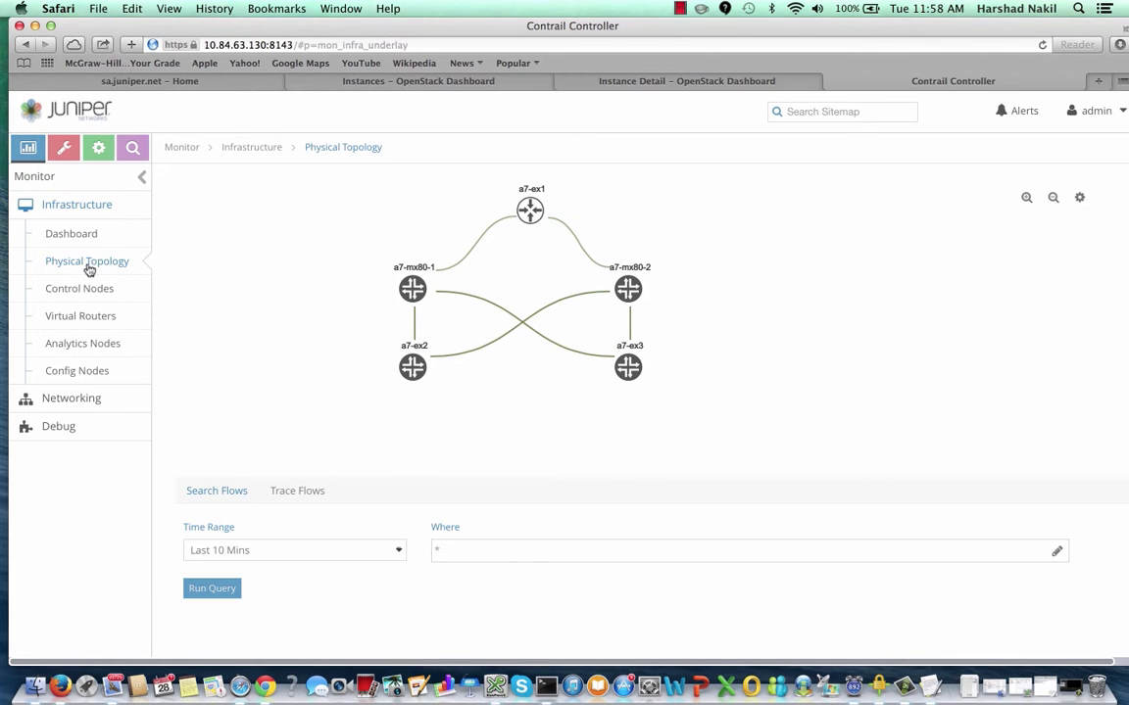
{"action": "mouse_move", "coordinate": [106, 288]}
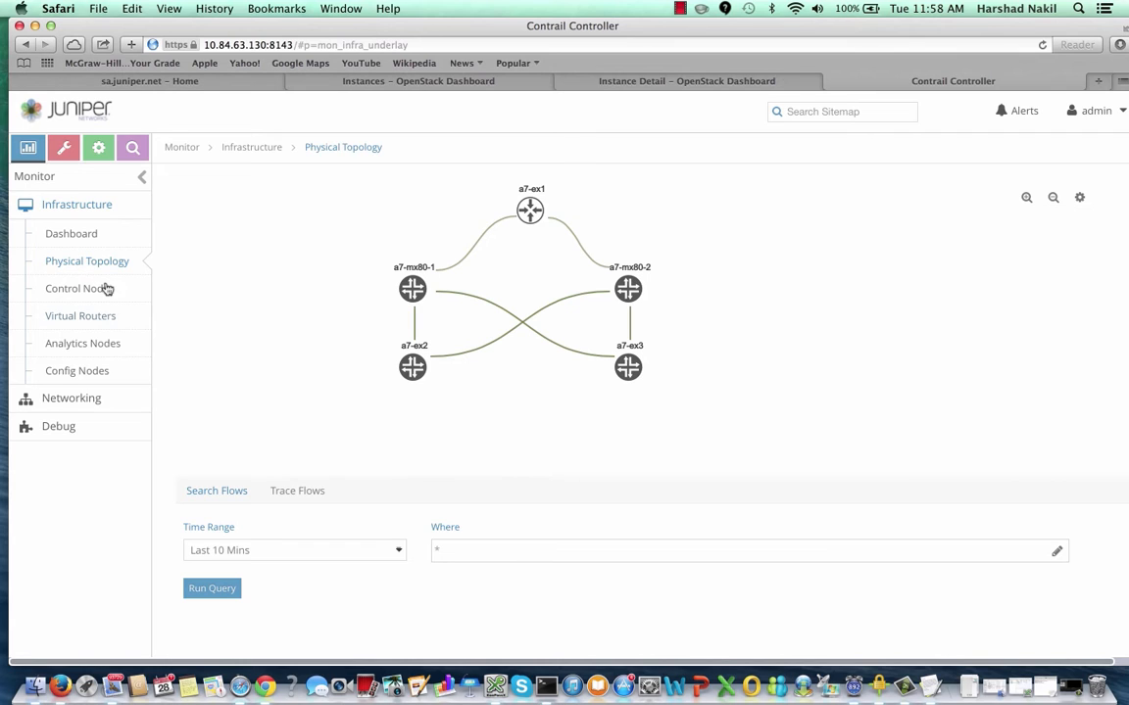
- Show traced flows for vRouter a7s34, then move to the OpenStack Instances page
{"action": "left_click", "coordinate": [298, 490]}
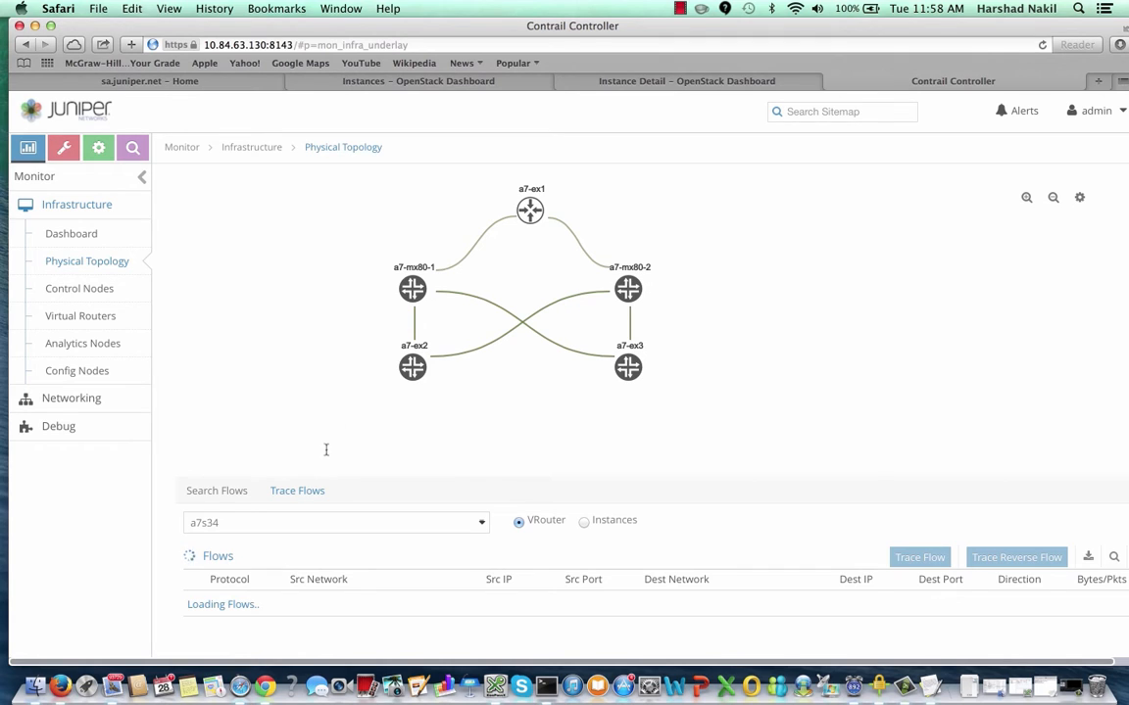
{"action": "left_click", "coordinate": [419, 80]}
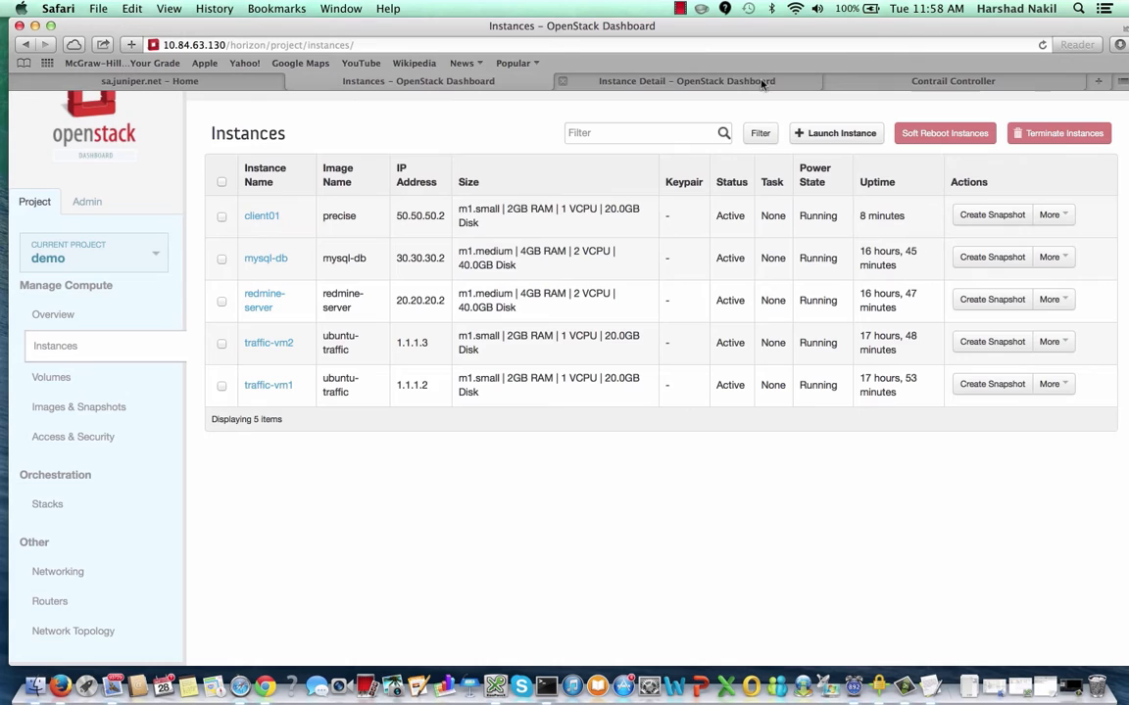
- Return from OpenStack's five running instances to the Contrail Controller trace flows panel
{"action": "left_click", "coordinate": [952, 81]}
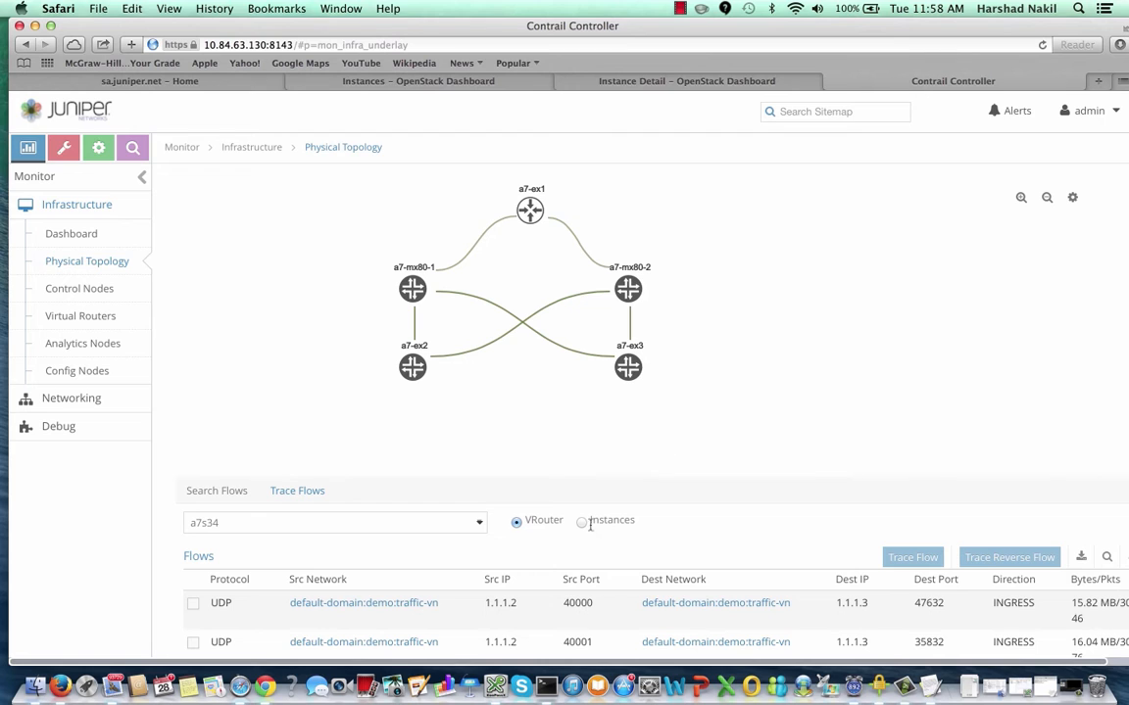
{"action": "mouse_move", "coordinate": [586, 529]}
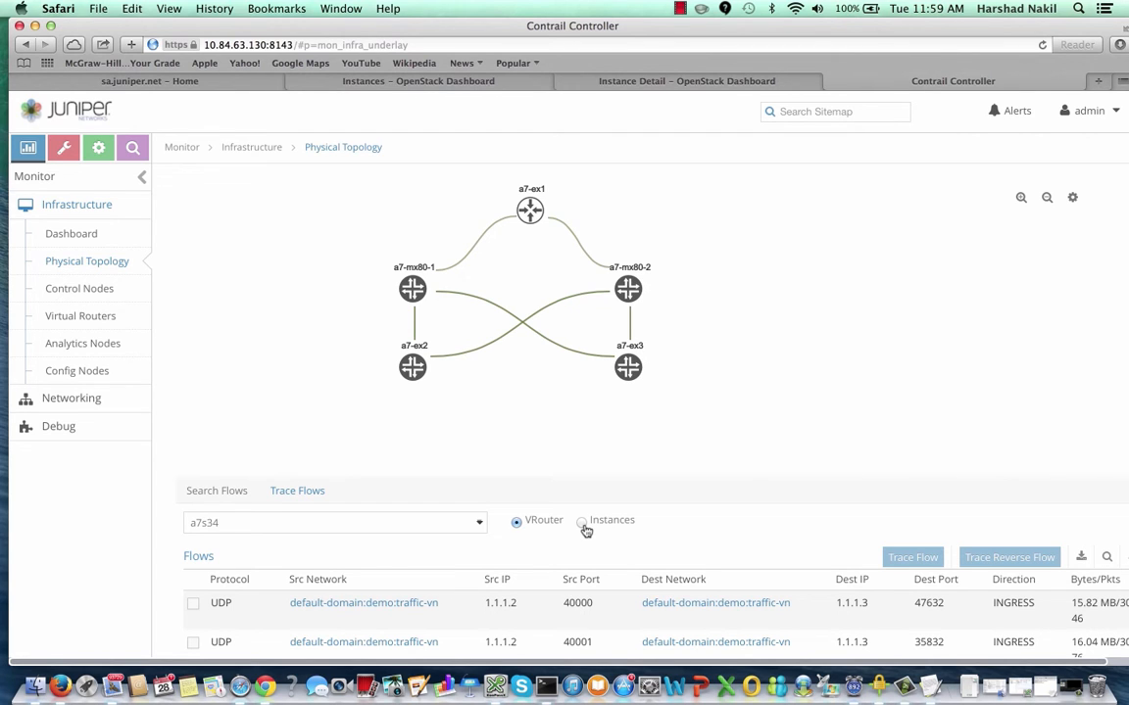
- Trace flows by instance for redmine-server and review its flow list and underlay path
{"action": "left_click", "coordinate": [580, 521]}
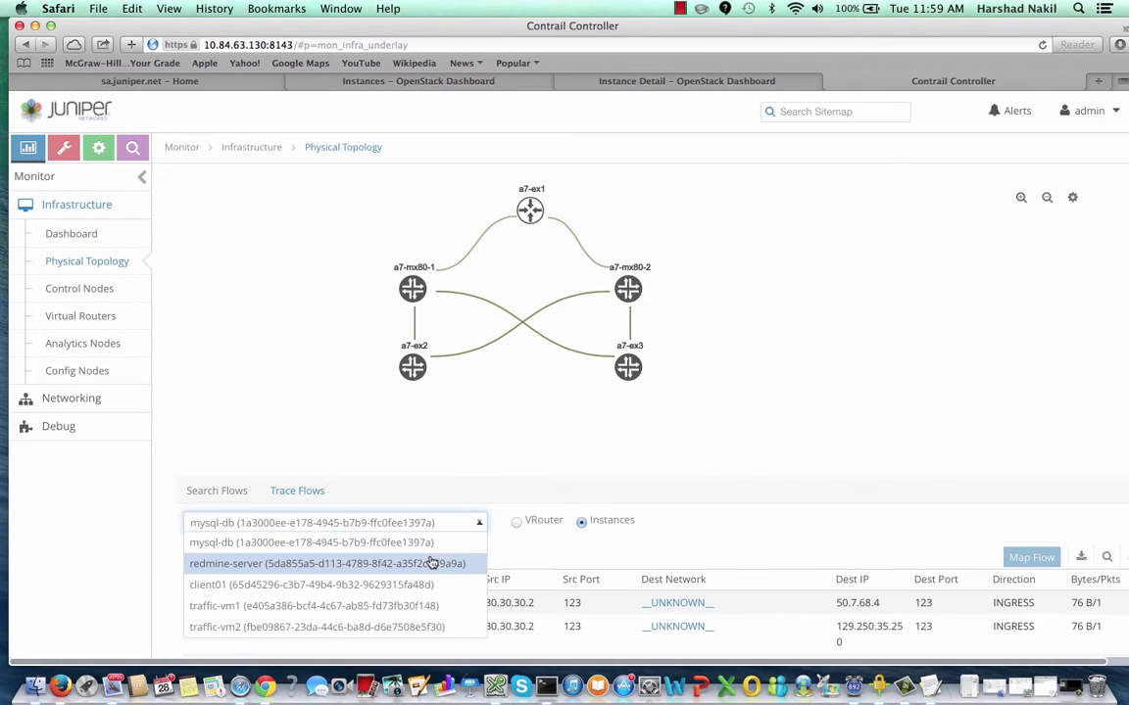
{"action": "left_click", "coordinate": [329, 564]}
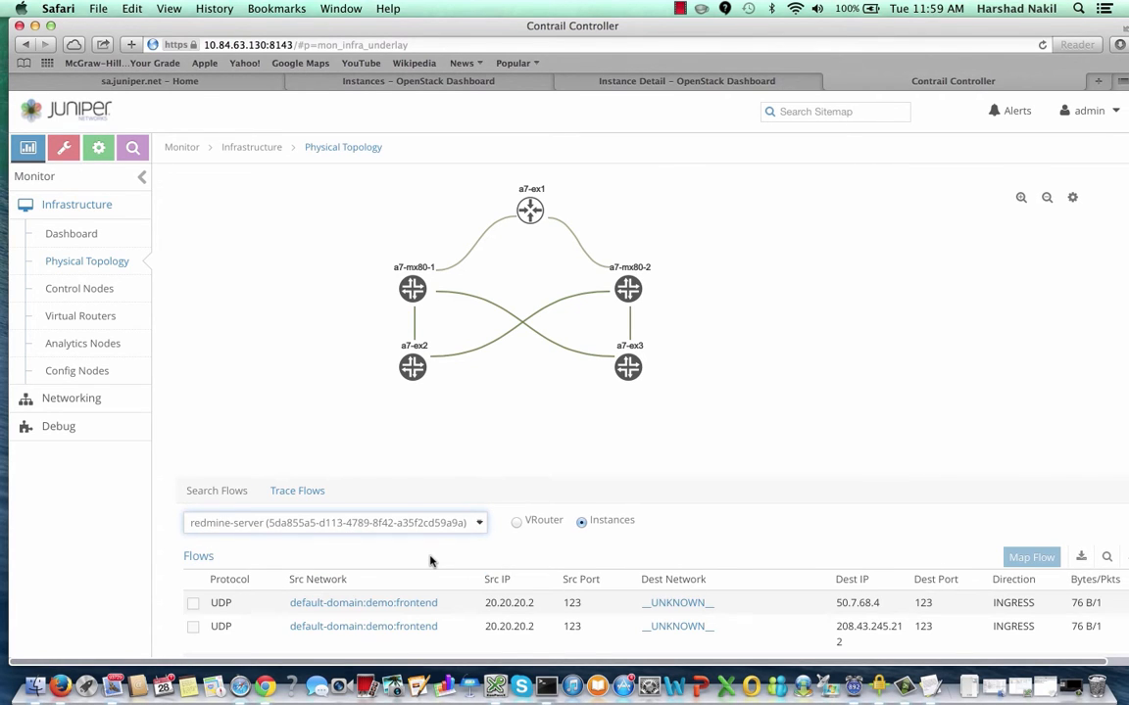
{"action": "mouse_move", "coordinate": [778, 541]}
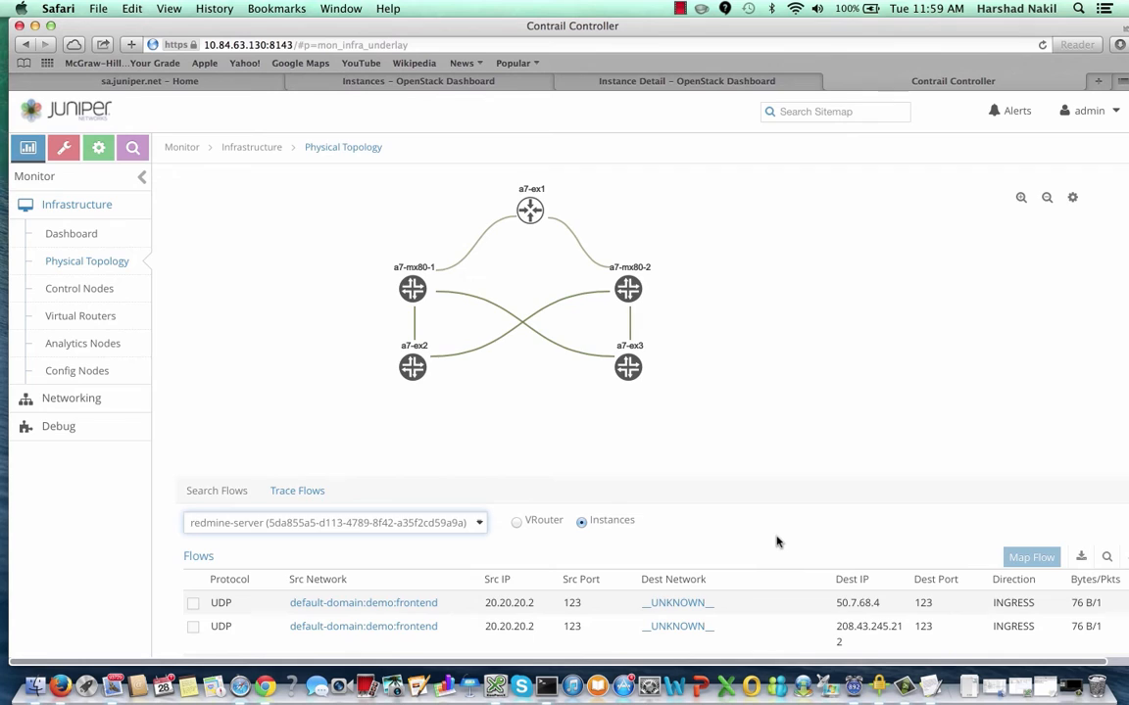
{"action": "scroll", "scroll_direction": "down", "scroll_amount": 3}
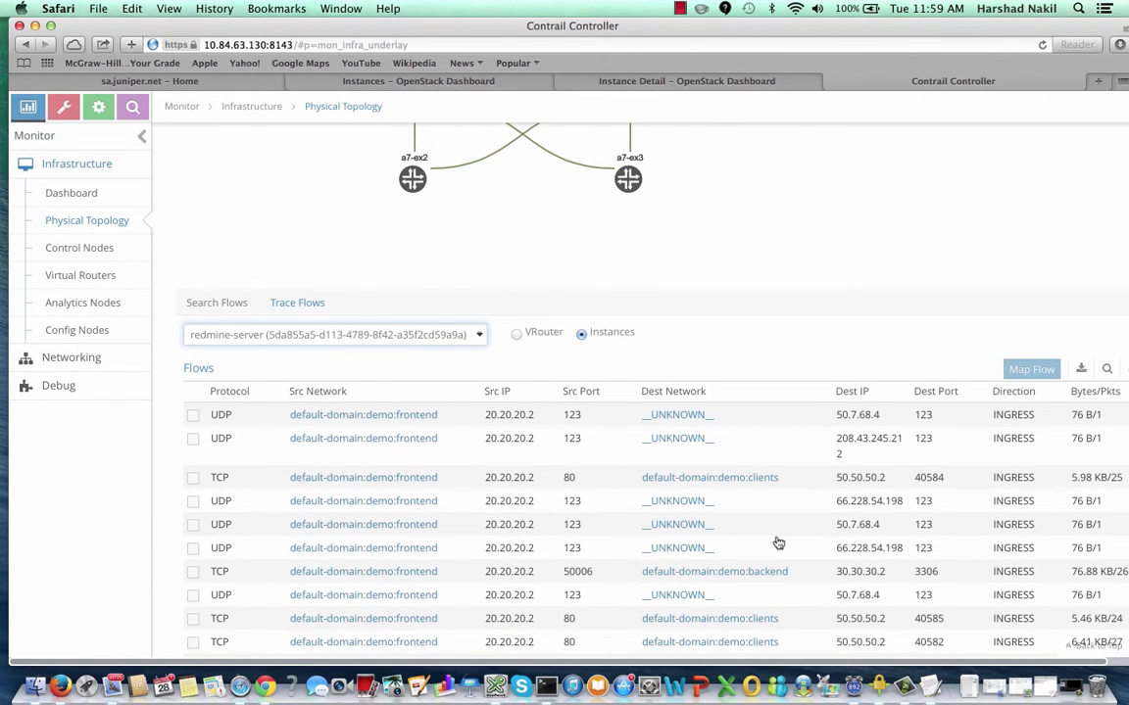
{"action": "scroll", "scroll_direction": "down", "scroll_amount": 3}
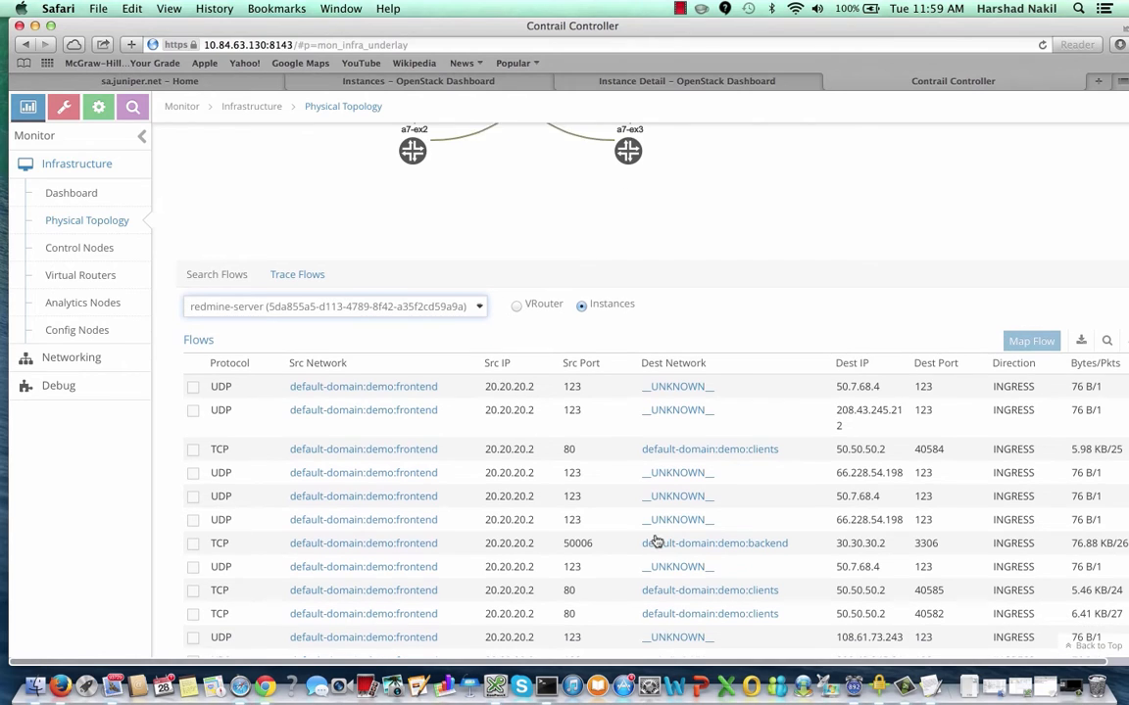
{"action": "scroll", "scroll_direction": "down", "scroll_amount": 3}
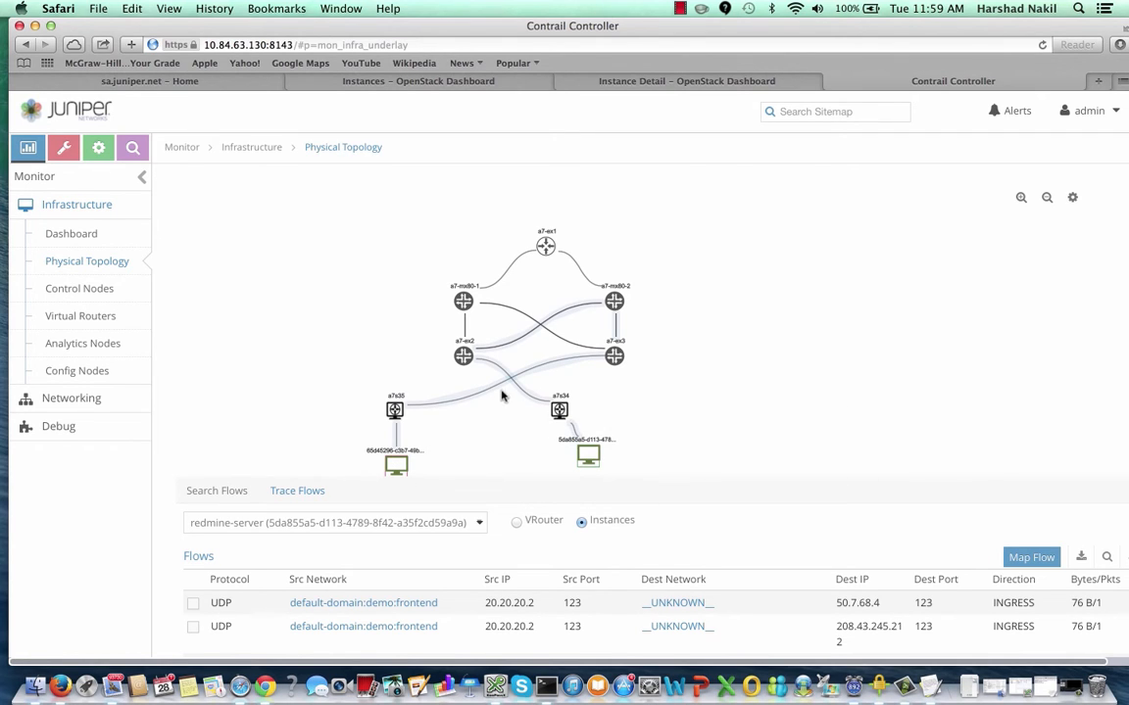
{"action": "mouse_move", "coordinate": [525, 384]}
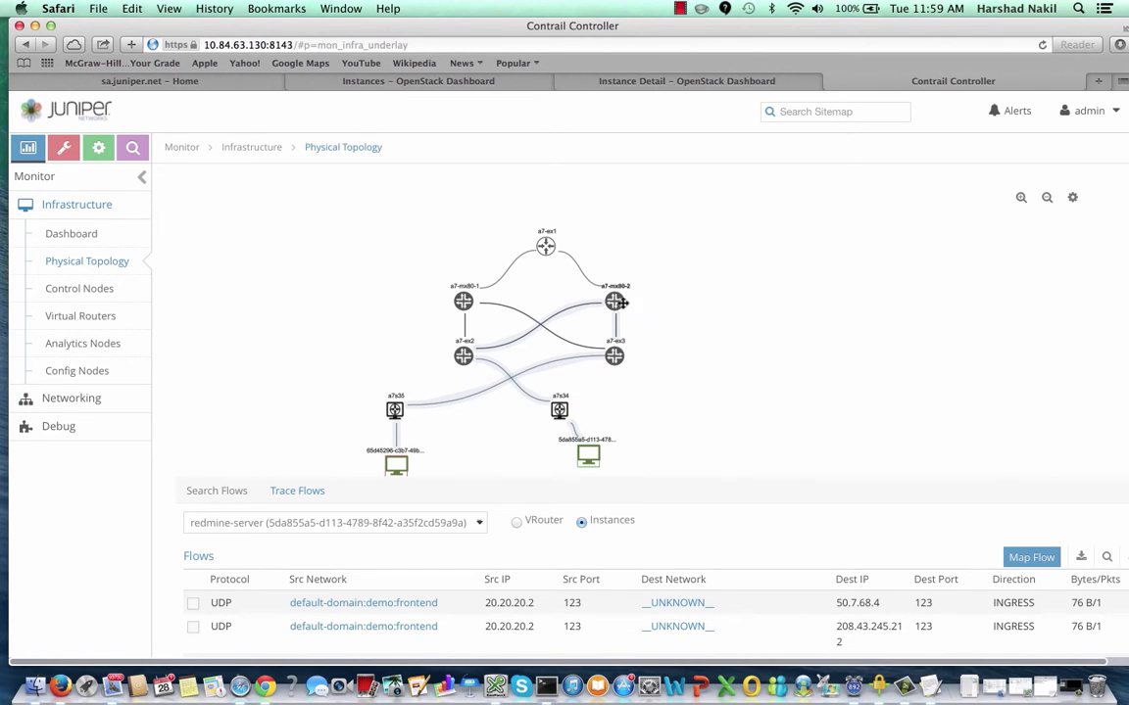
{"action": "mouse_move", "coordinate": [674, 427]}
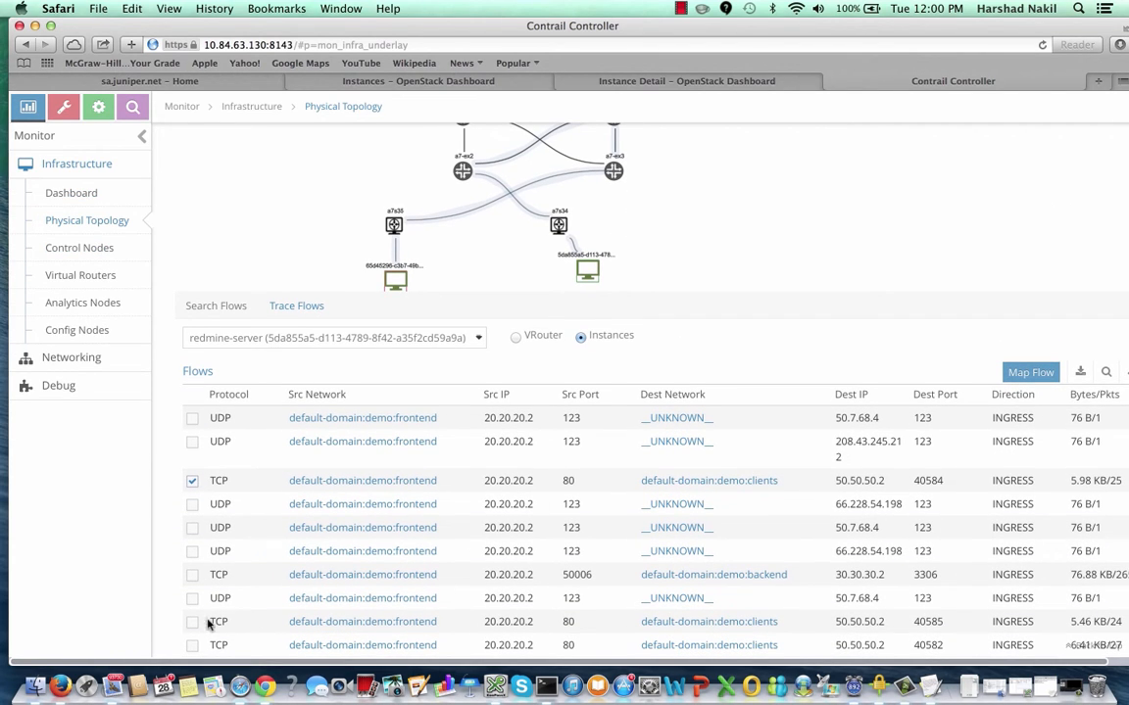
{"action": "left_click", "coordinate": [192, 621]}
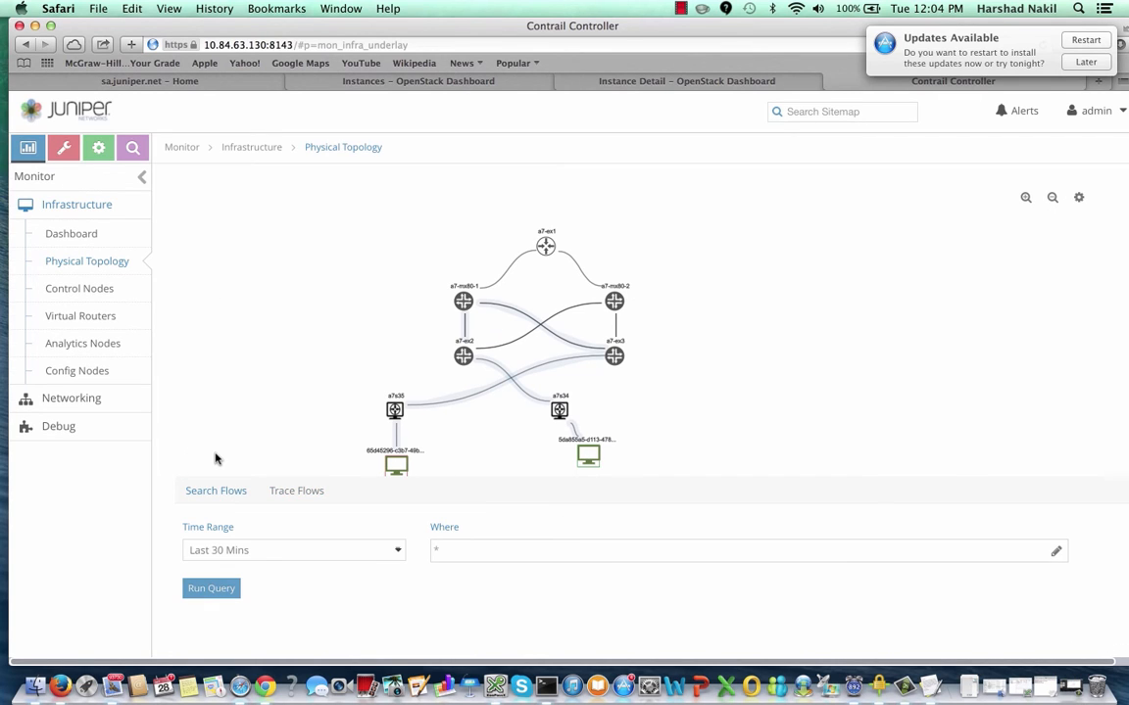
{"action": "mouse_move", "coordinate": [779, 349]}
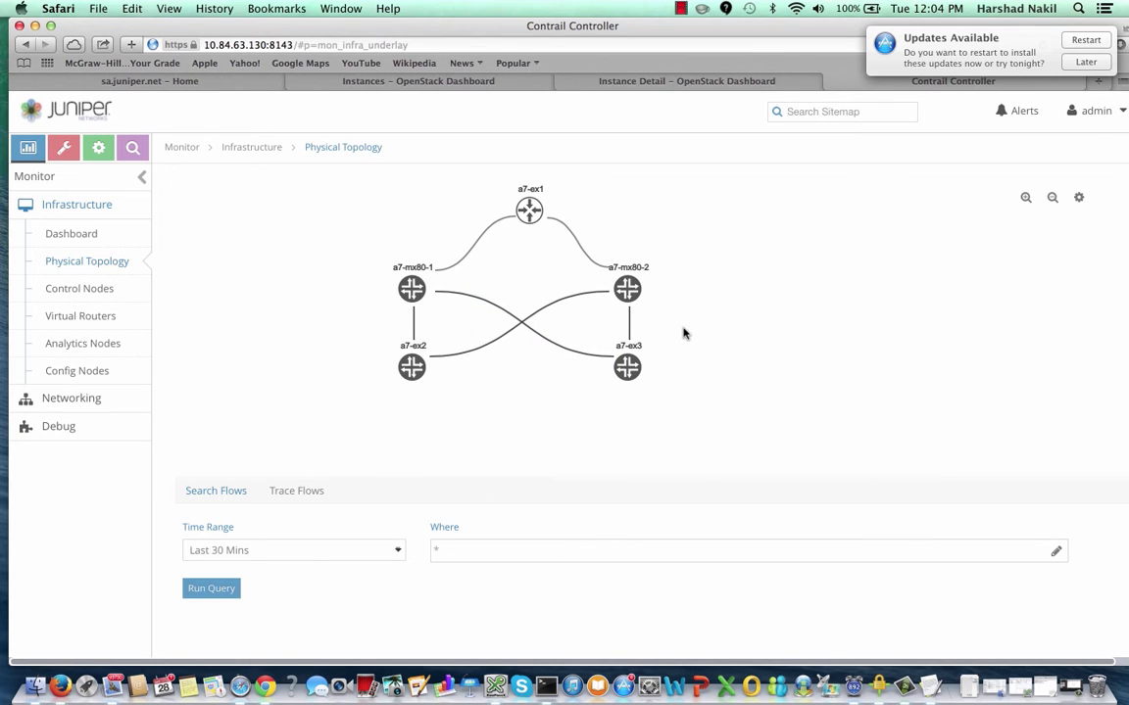
{"action": "mouse_move", "coordinate": [1056, 551]}
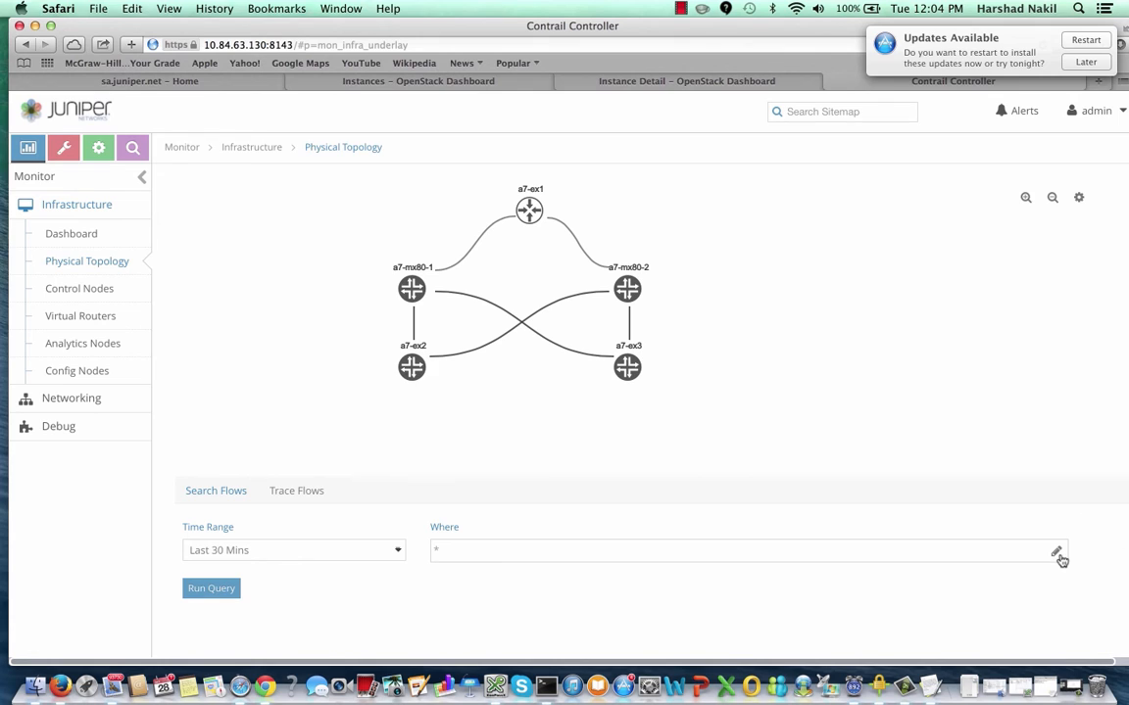
- Set the Where filter to Source VN demo:clients AND Source VN demo:frontend
{"action": "left_click", "coordinate": [1056, 550]}
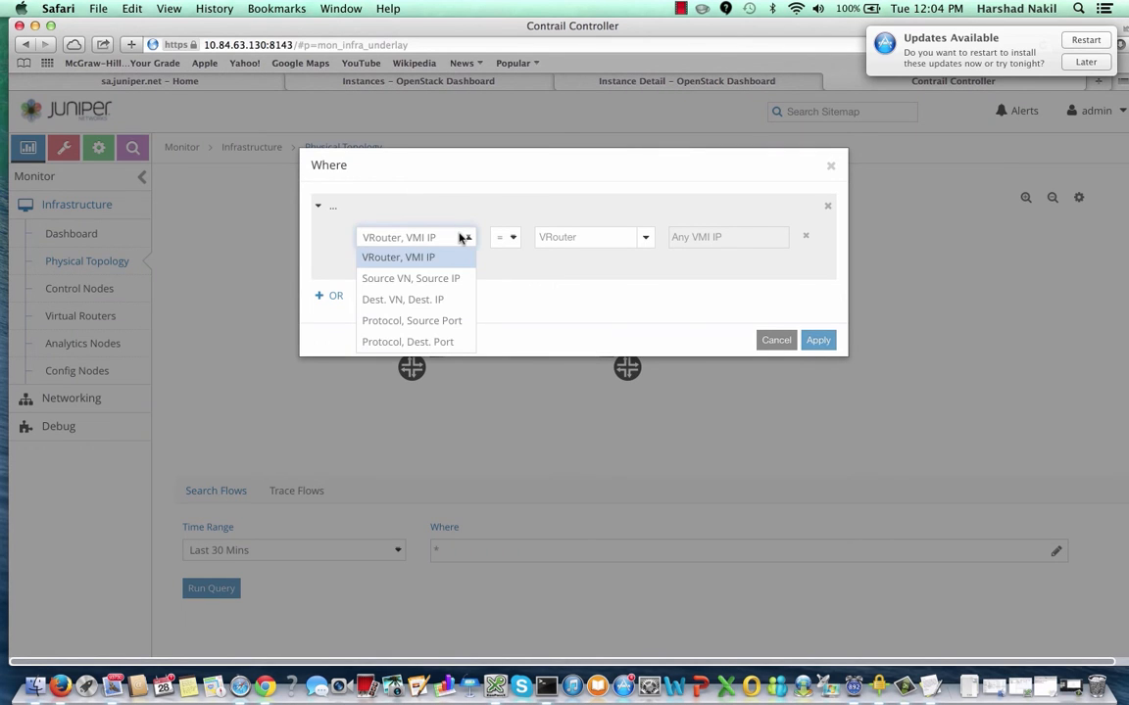
{"action": "left_click", "coordinate": [411, 279]}
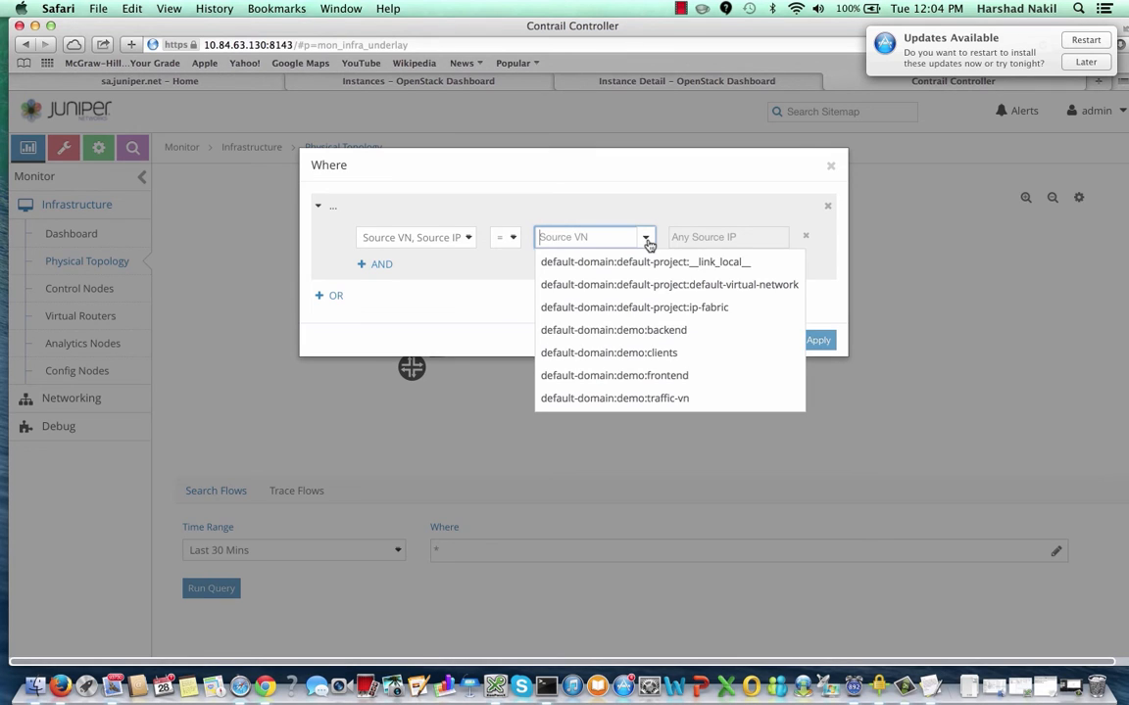
{"action": "left_click", "coordinate": [607, 352]}
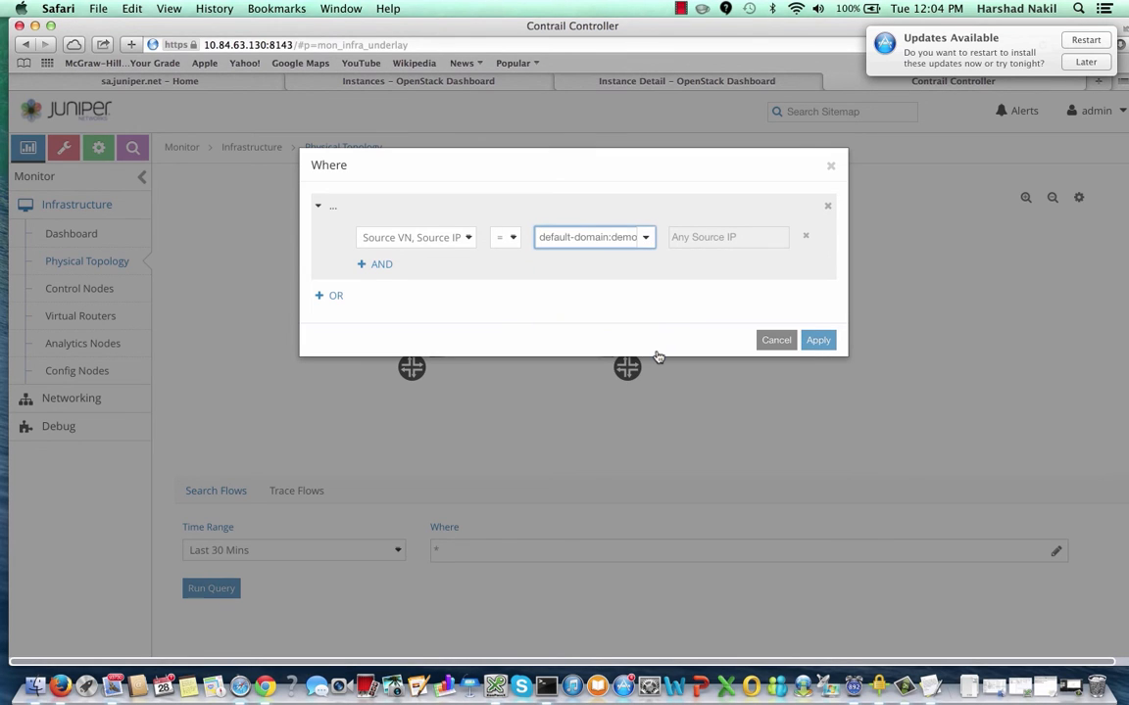
{"action": "left_click", "coordinate": [380, 263]}
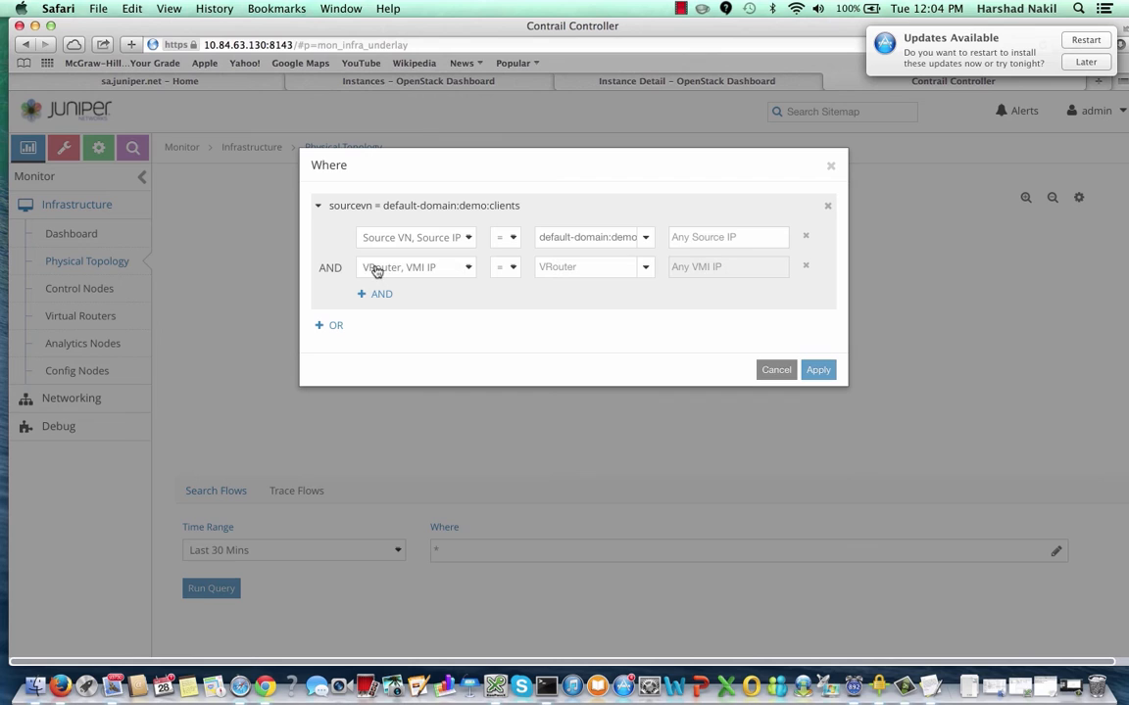
{"action": "left_click", "coordinate": [415, 267]}
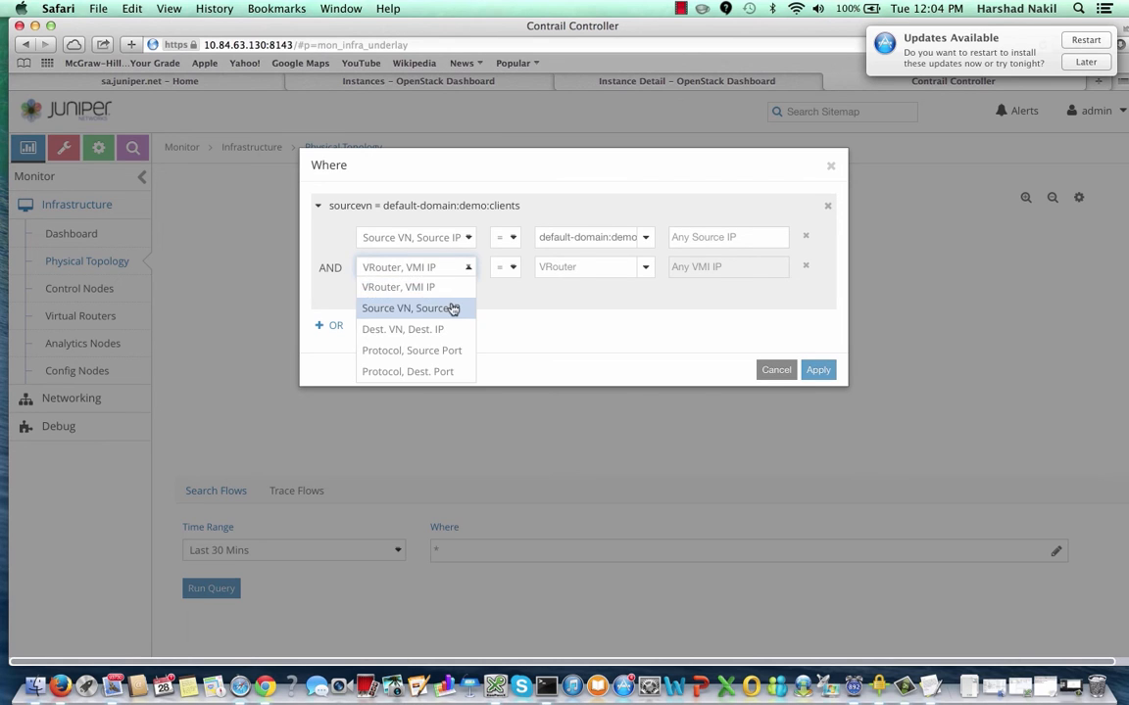
{"action": "left_click", "coordinate": [404, 308]}
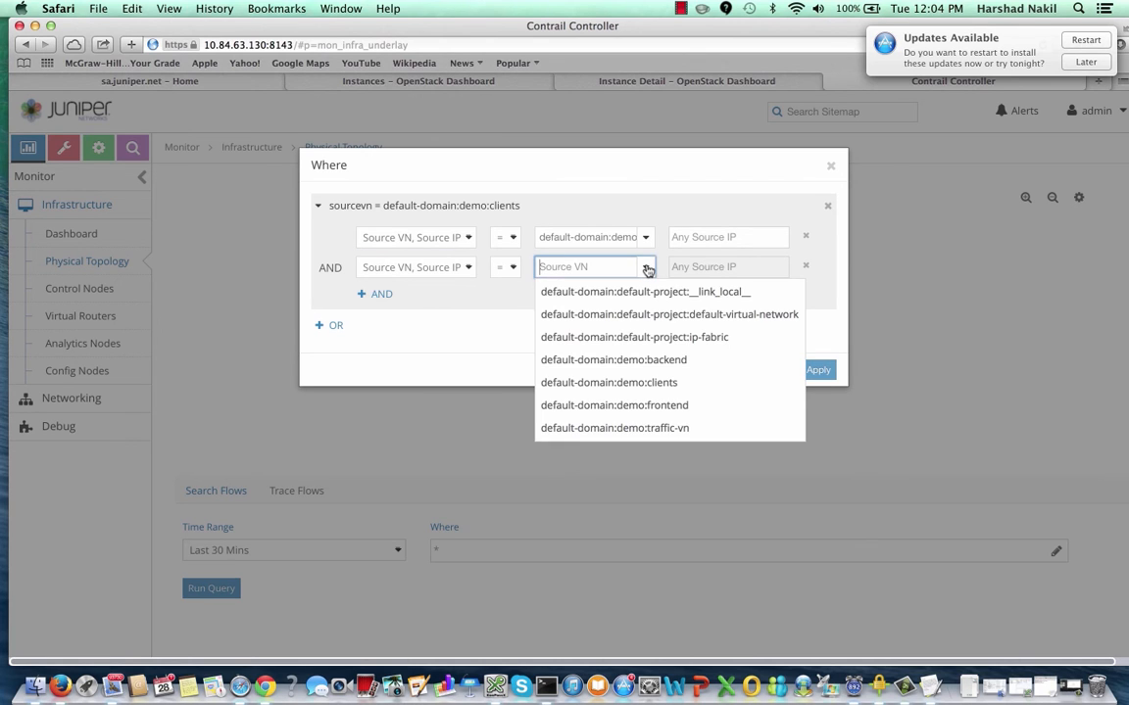
{"action": "mouse_move", "coordinate": [614, 360]}
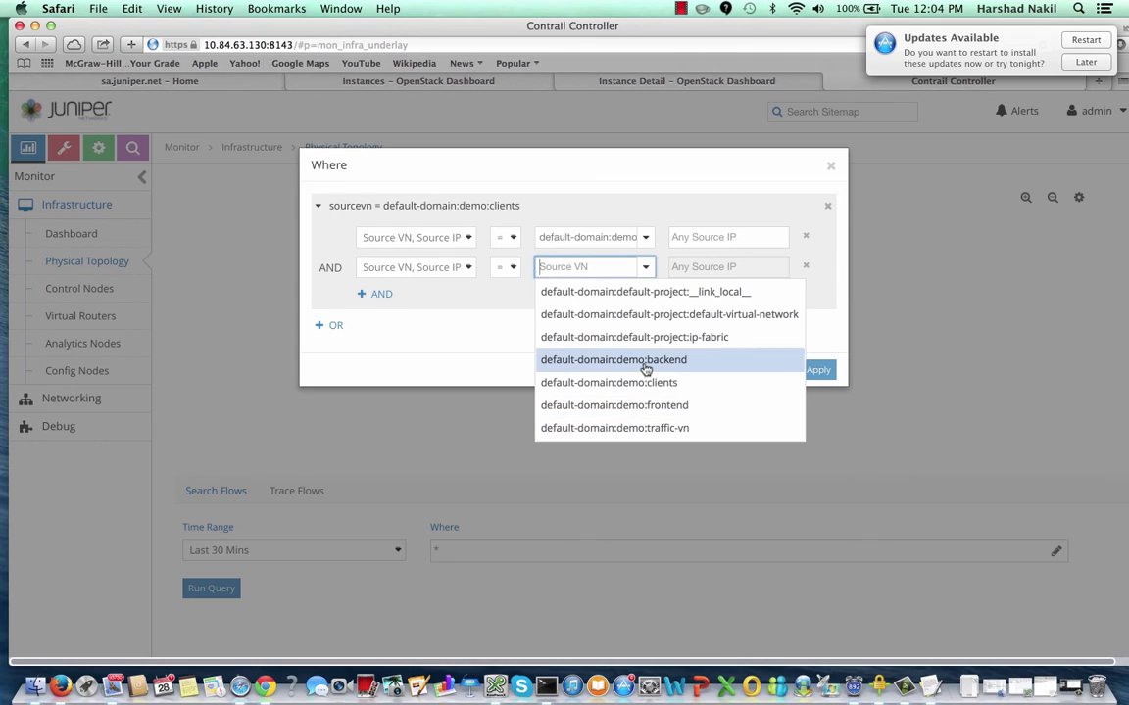
{"action": "left_click", "coordinate": [613, 360]}
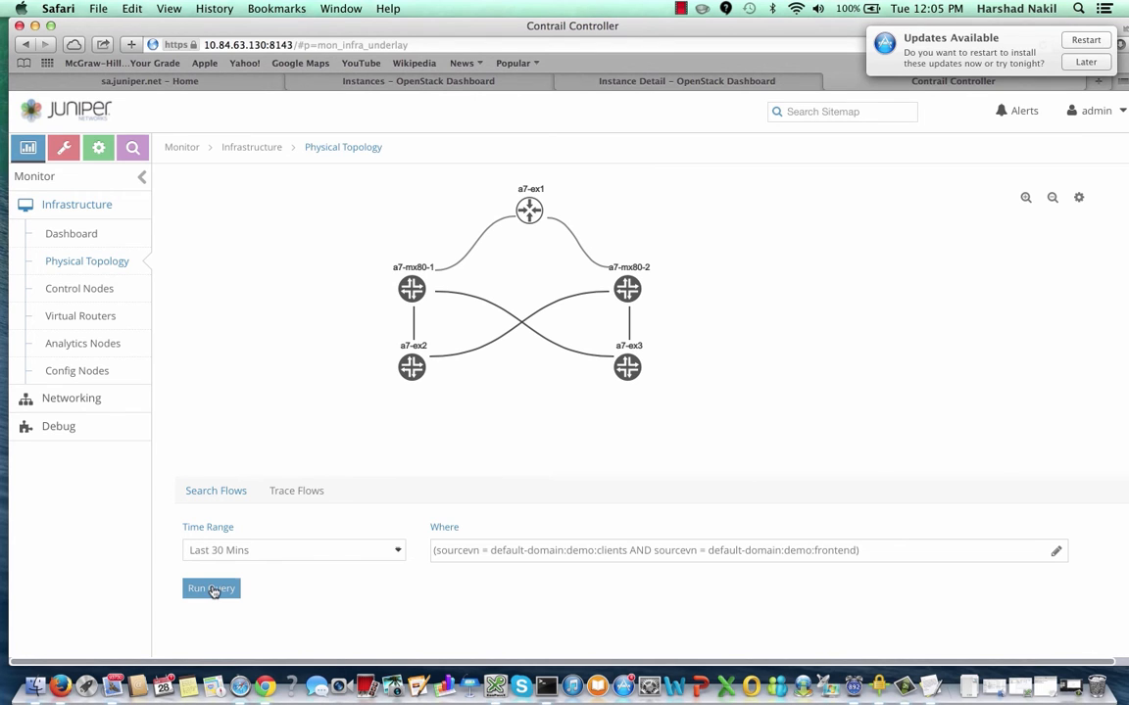
- Run the filtered flow query and select the vRouter a7s34 flow destined for demo:backend
{"action": "left_click", "coordinate": [212, 588]}
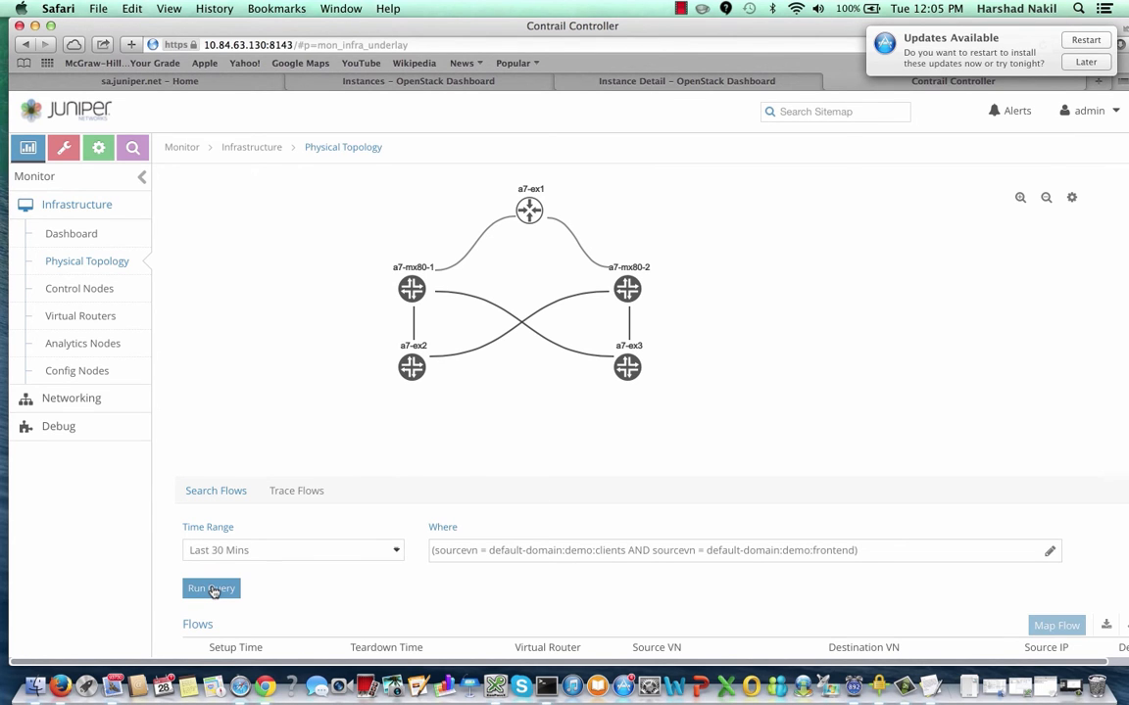
{"action": "left_click", "coordinate": [211, 587]}
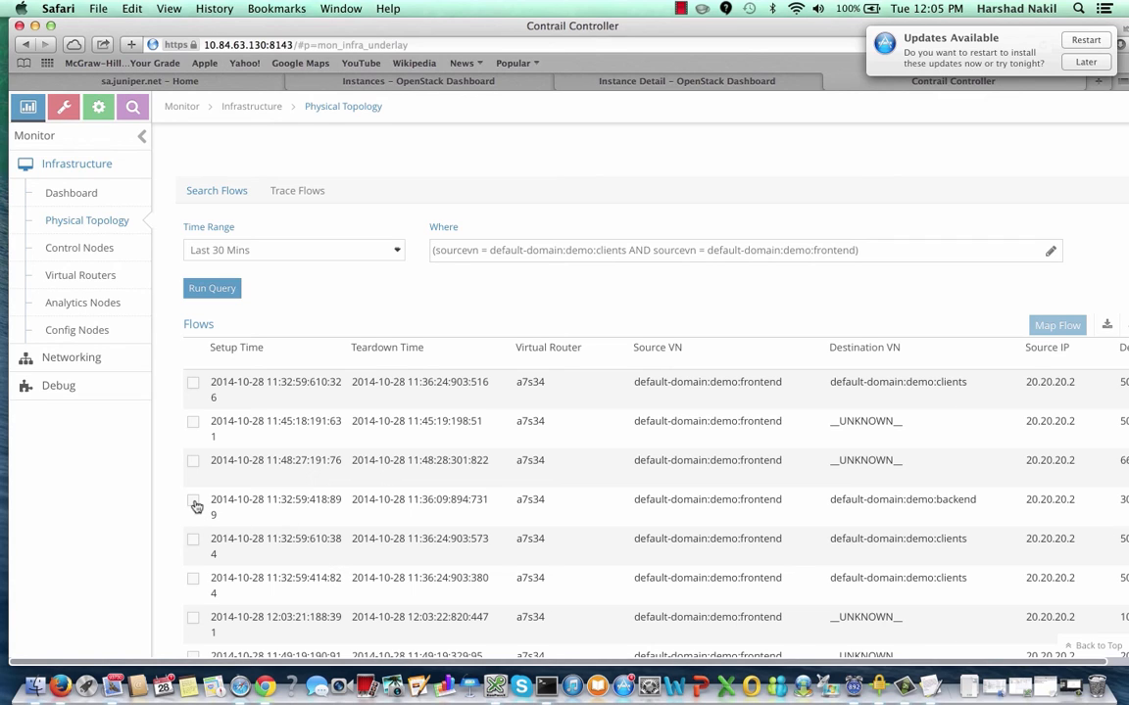
{"action": "left_click", "coordinate": [192, 499]}
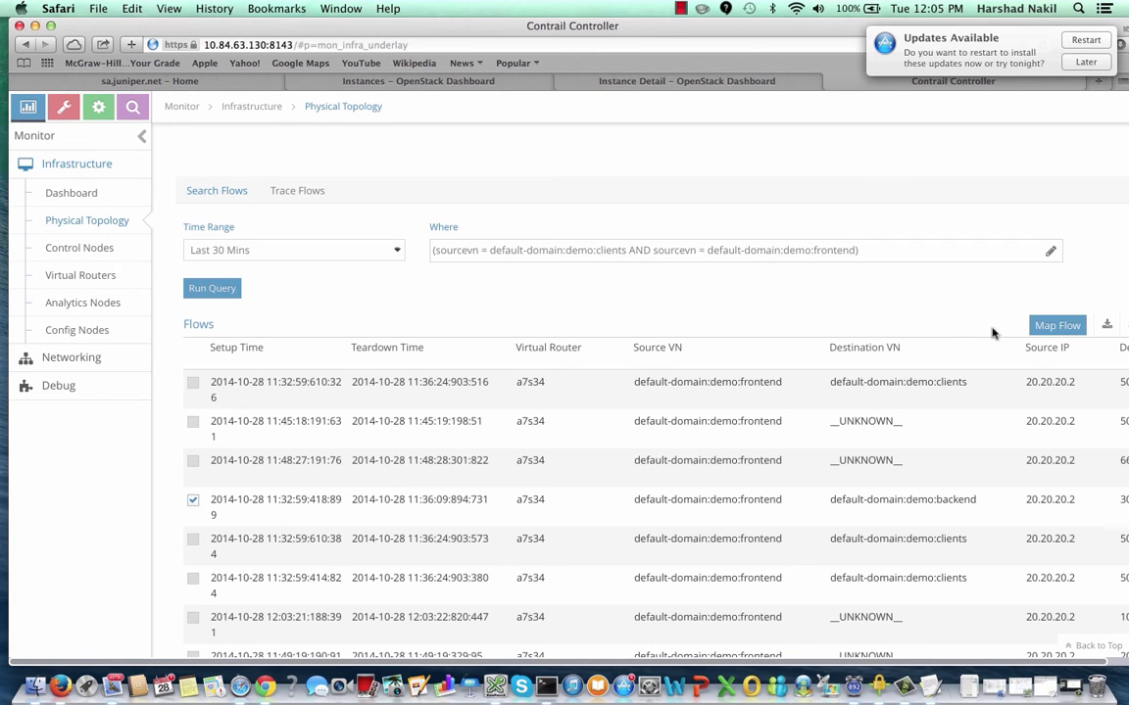